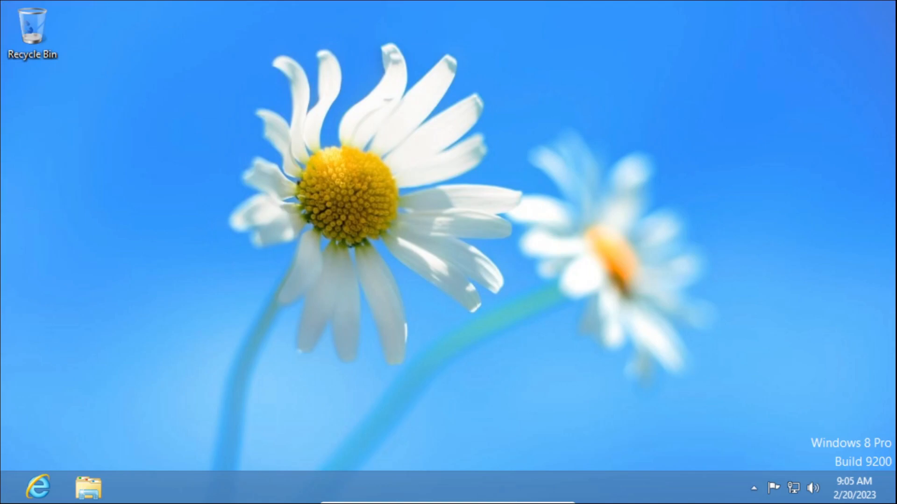
mouse_move(37, 488)
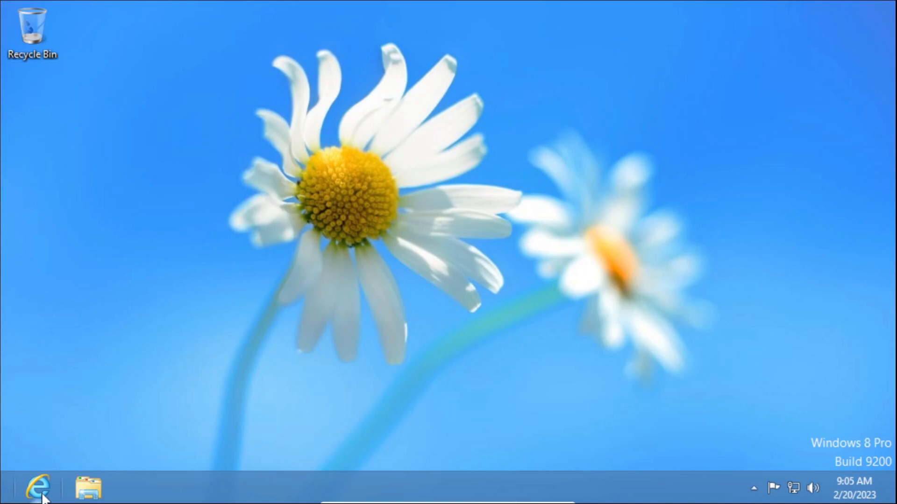
- Start Internet Explorer and reach the Trusted sites list via Internet Options' Security zone
left_click(36, 488)
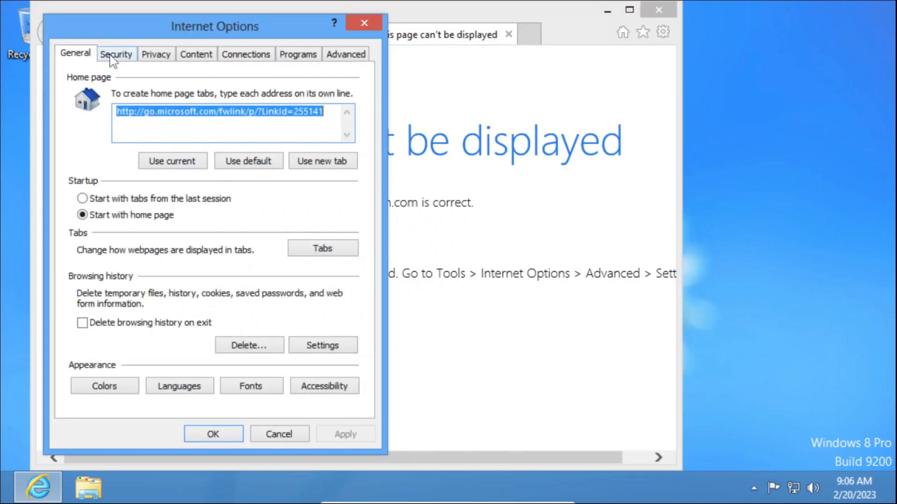
left_click(116, 54)
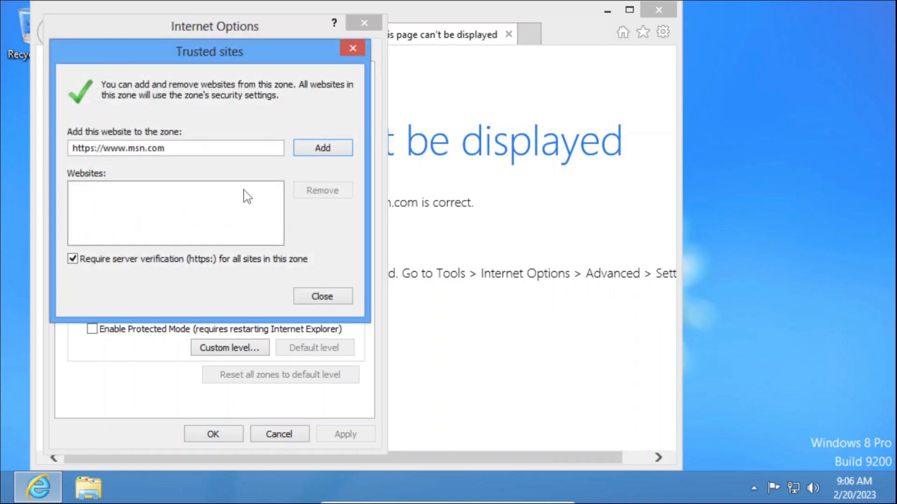
mouse_move(161, 213)
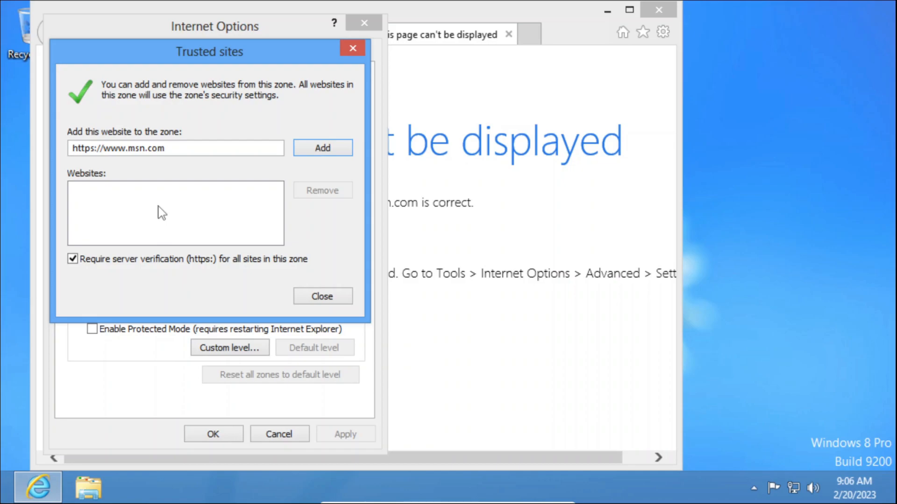
- Turn off https verification, add the update.microsoft.com addresses as trusted and close the list
left_click(72, 259)
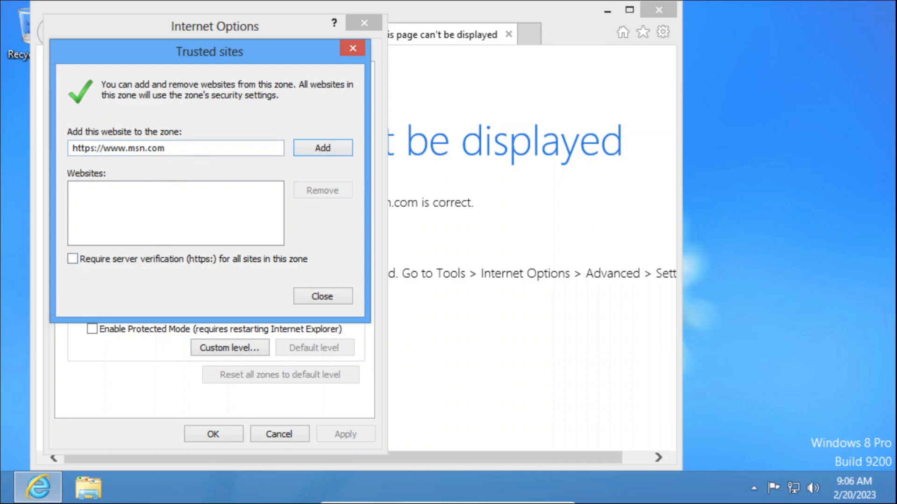
triple_click(176, 148)
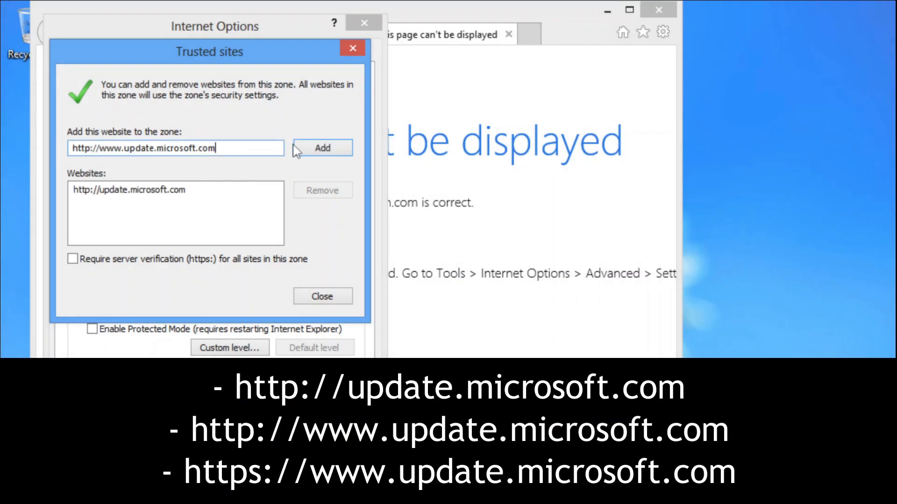
left_click(322, 147)
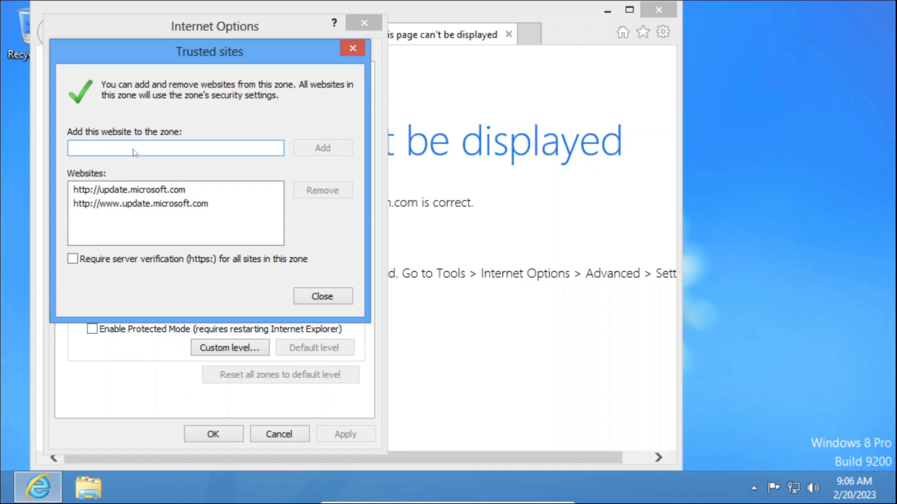
left_click(322, 147)
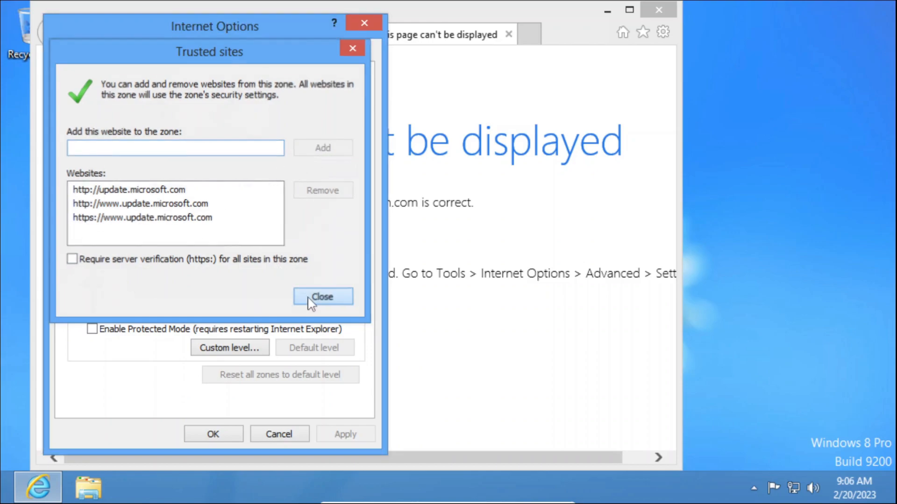
left_click(322, 297)
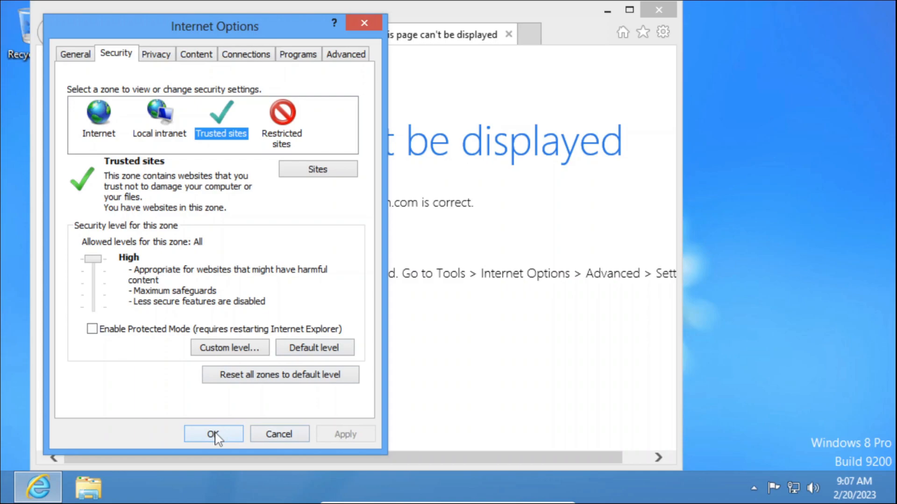
left_click(213, 434)
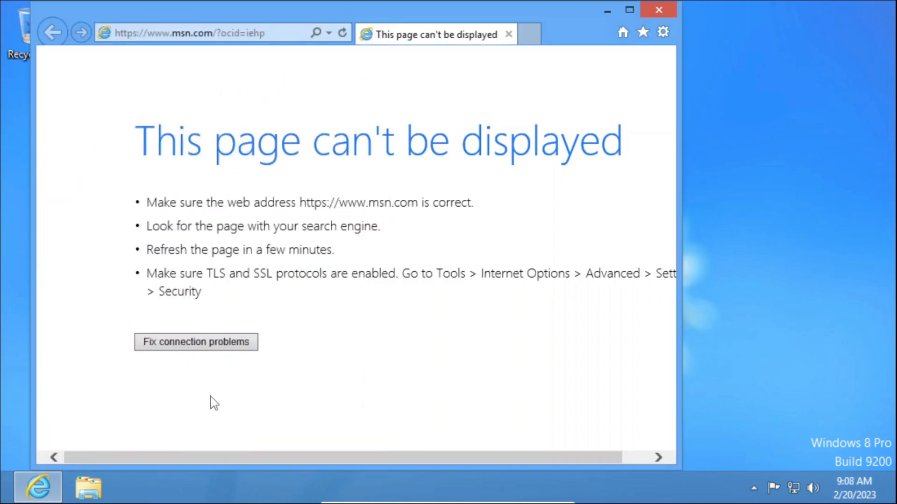
left_click(206, 33)
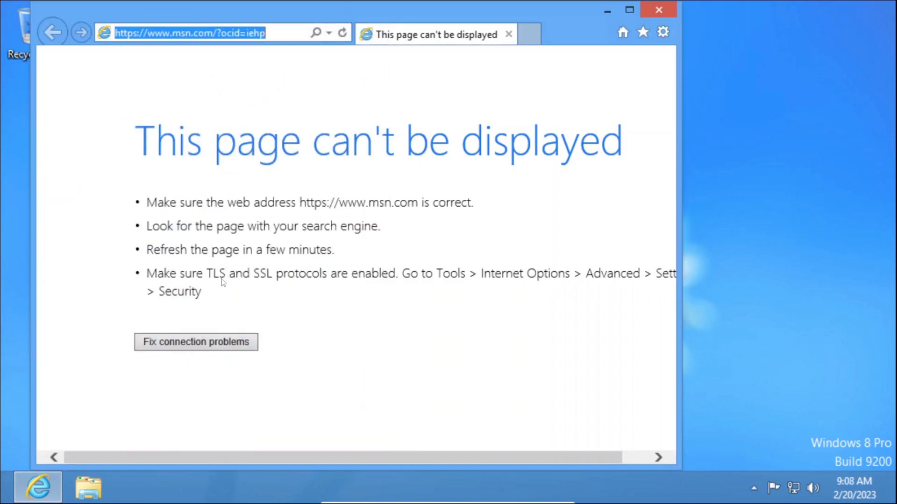
type("http://update.microsoft.com/microsoftupdate")
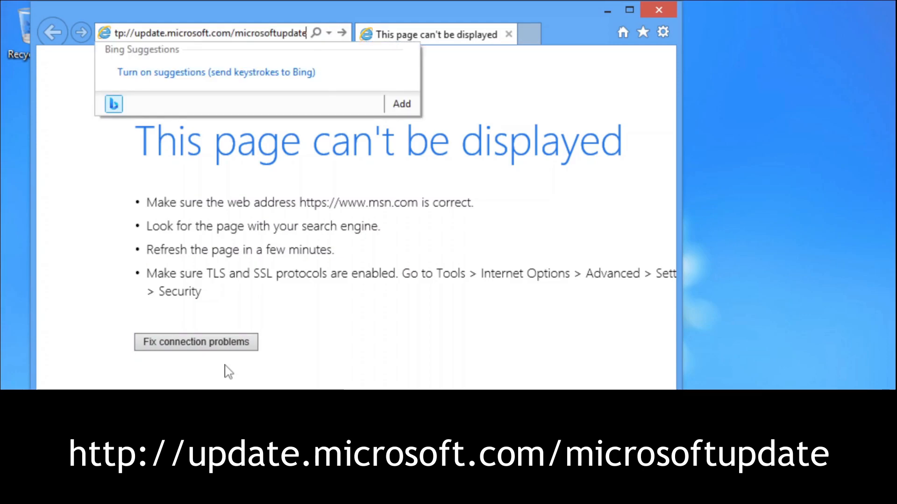
key("Return")
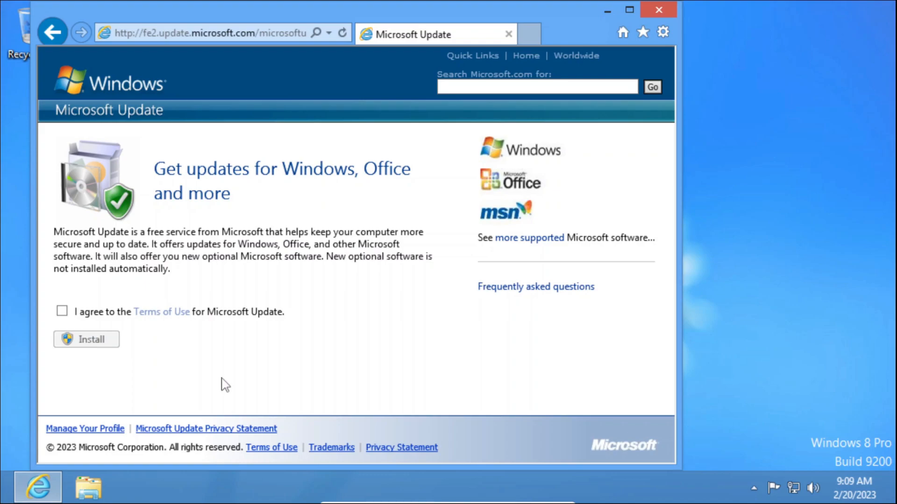
- Agree to the Microsoft Update terms of use and start its install
left_click(61, 310)
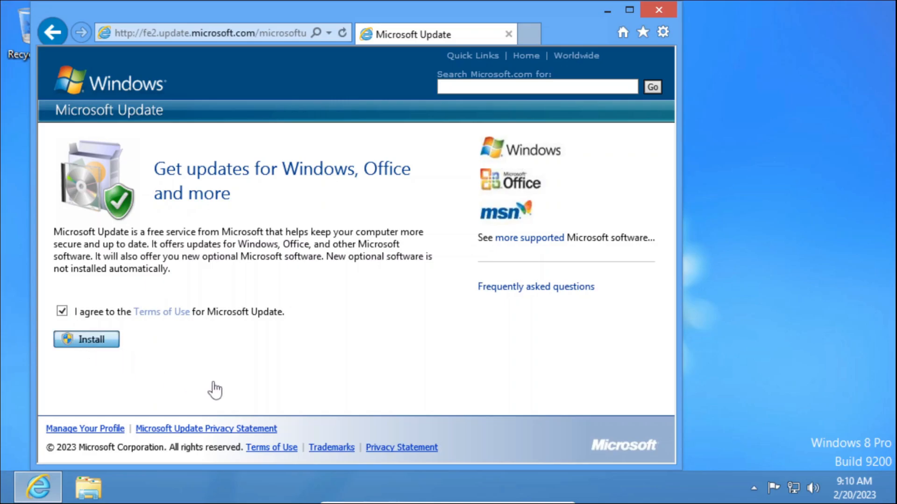
left_click(86, 340)
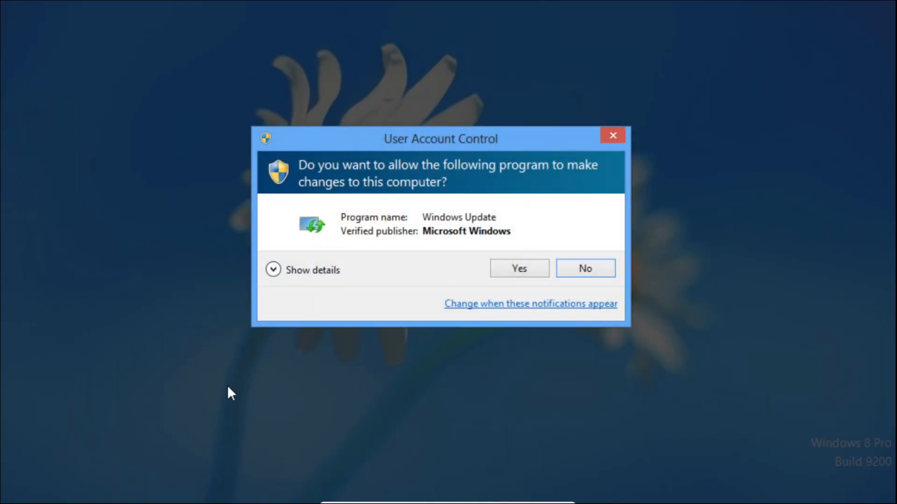
- Allow the UAC prompt and start Windows Update installing its new software with Install now
left_click(517, 268)
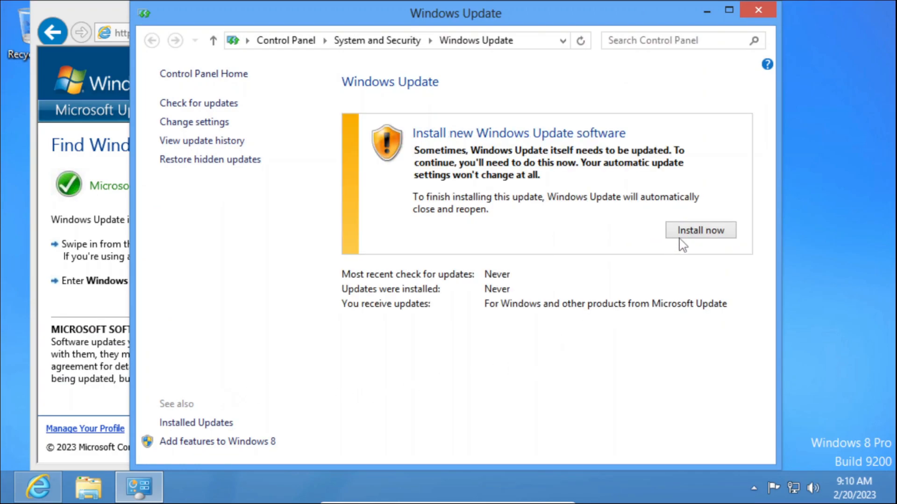
left_click(699, 230)
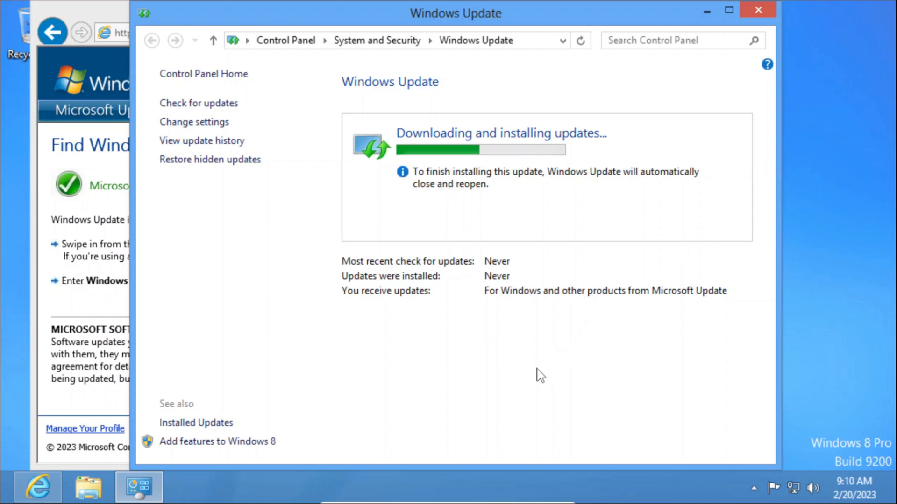